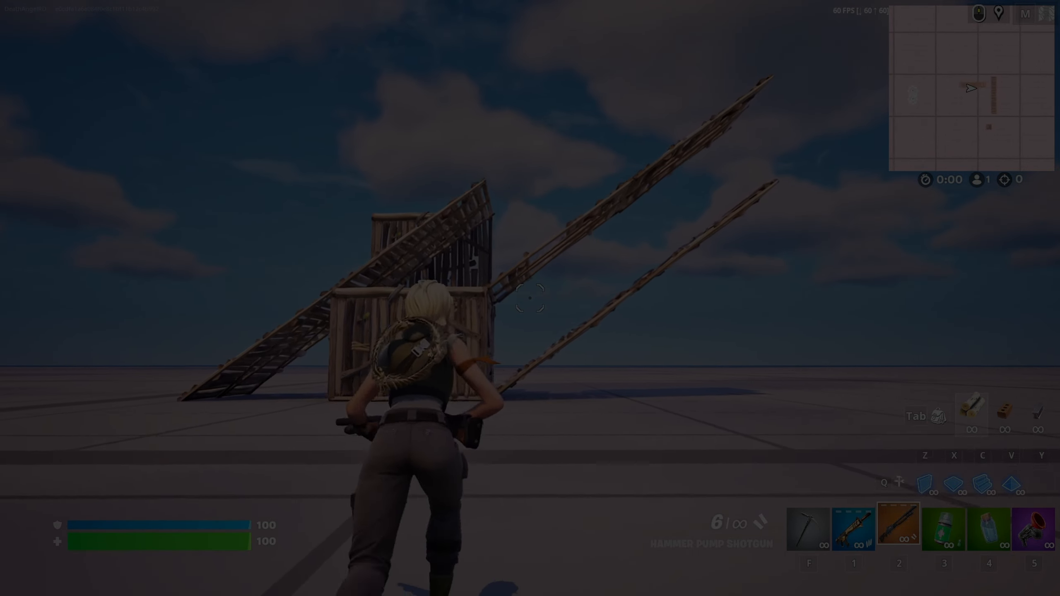
Step: Leave the match view and bring up Fortnite's settings on the Video page
left_click(530, 302)
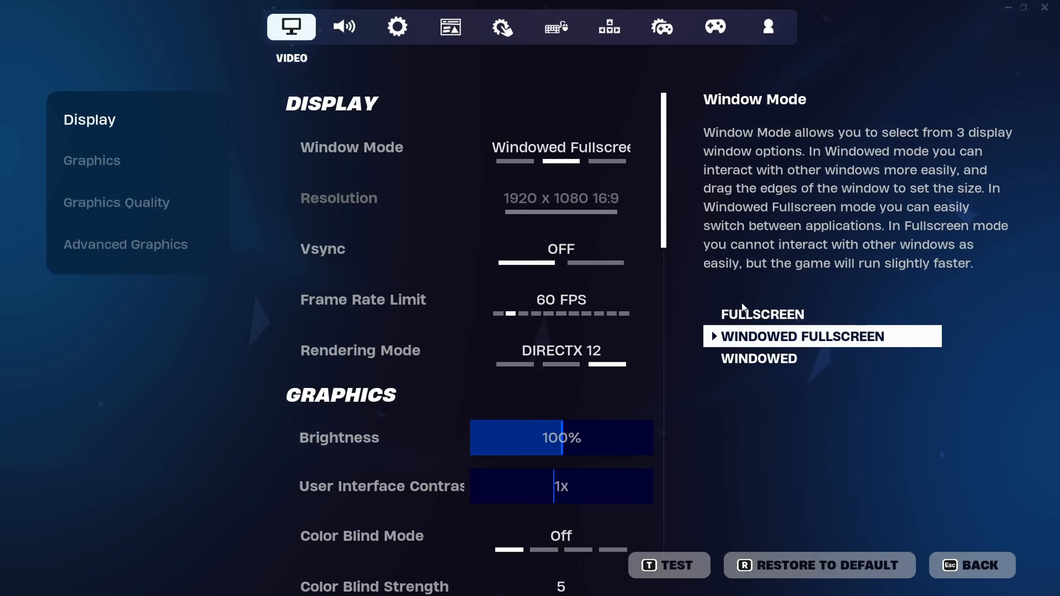
Step: Change Window Mode from Windowed Fullscreen to Windowed, making the 1680 x 1050 resolution adjustable
left_click(396, 27)
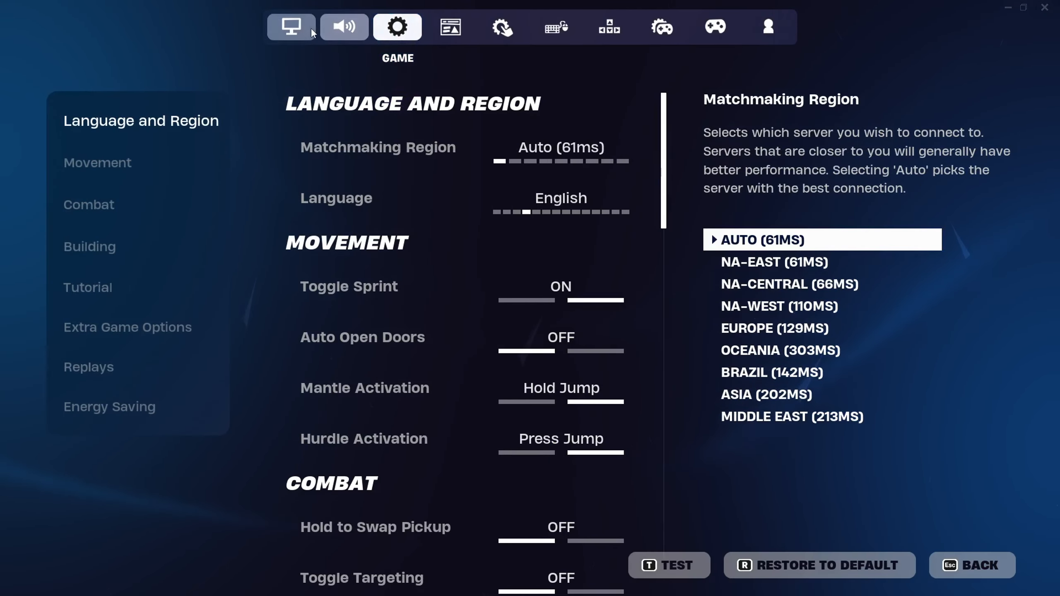
left_click(291, 27)
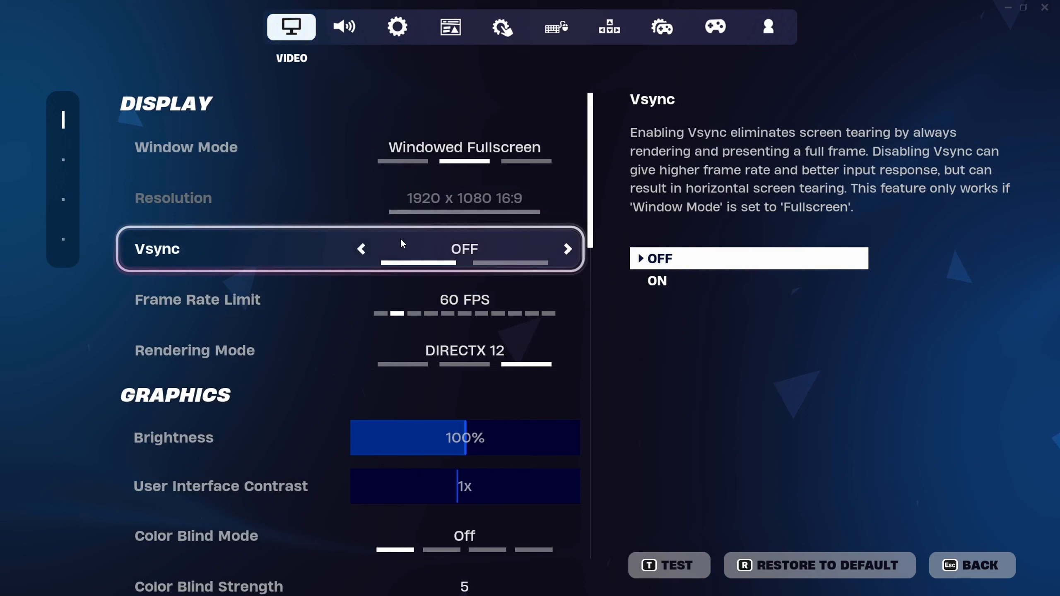
left_click(350, 148)
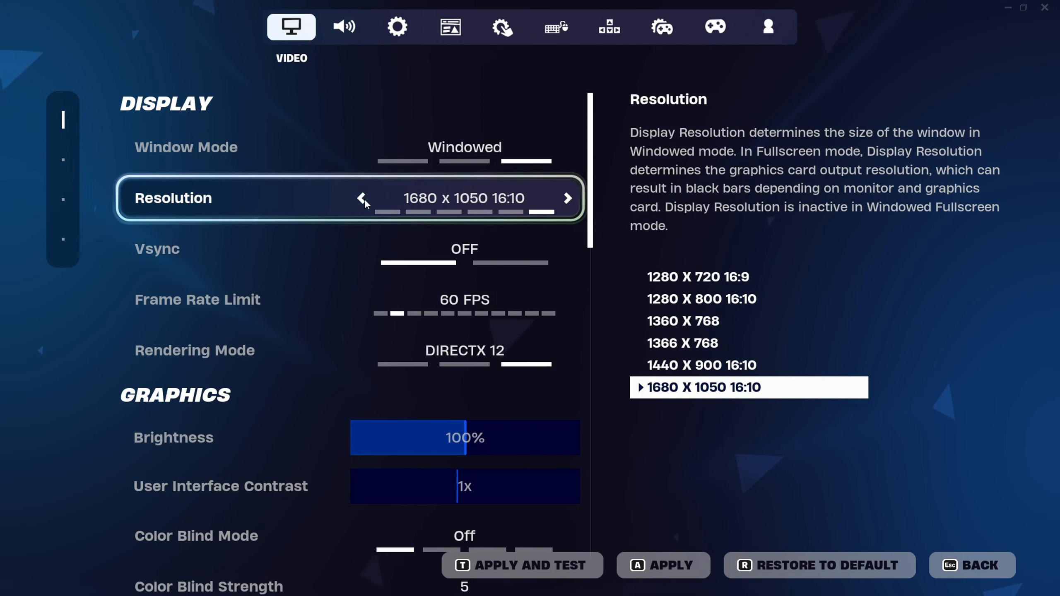
Step: Lower the resolution to 1440 x 900 and apply it
left_click(363, 199)
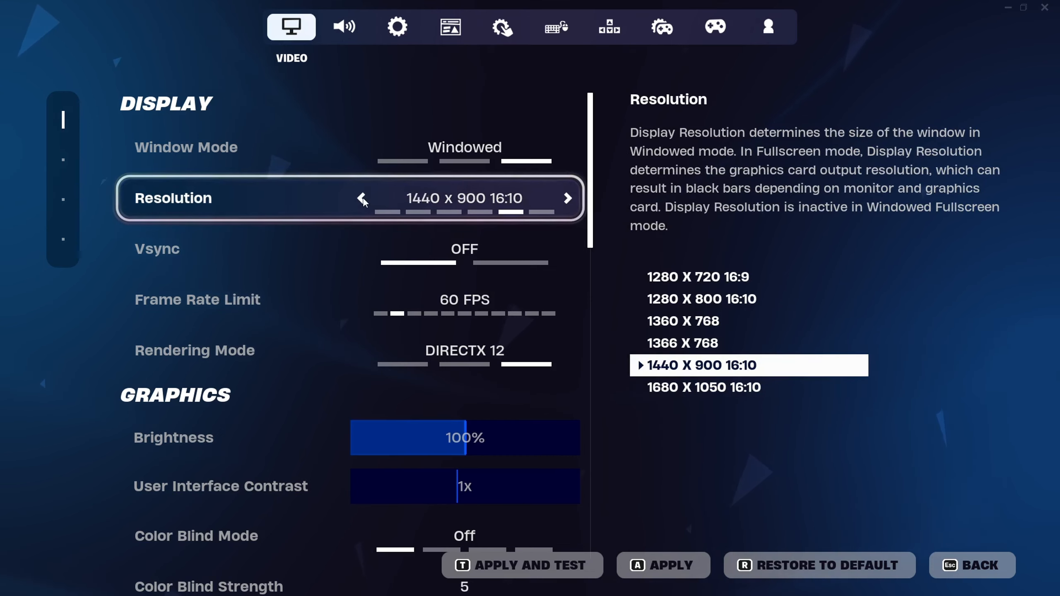
left_click(362, 198)
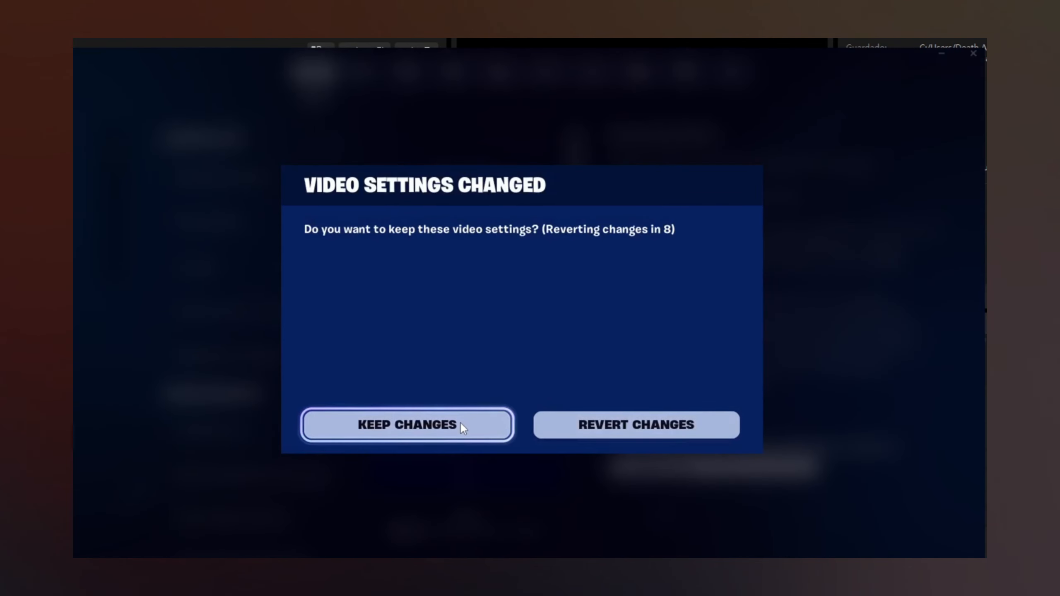
Step: Keep the new windowed 1440 x 900 video settings in the confirmation dialog
left_click(407, 425)
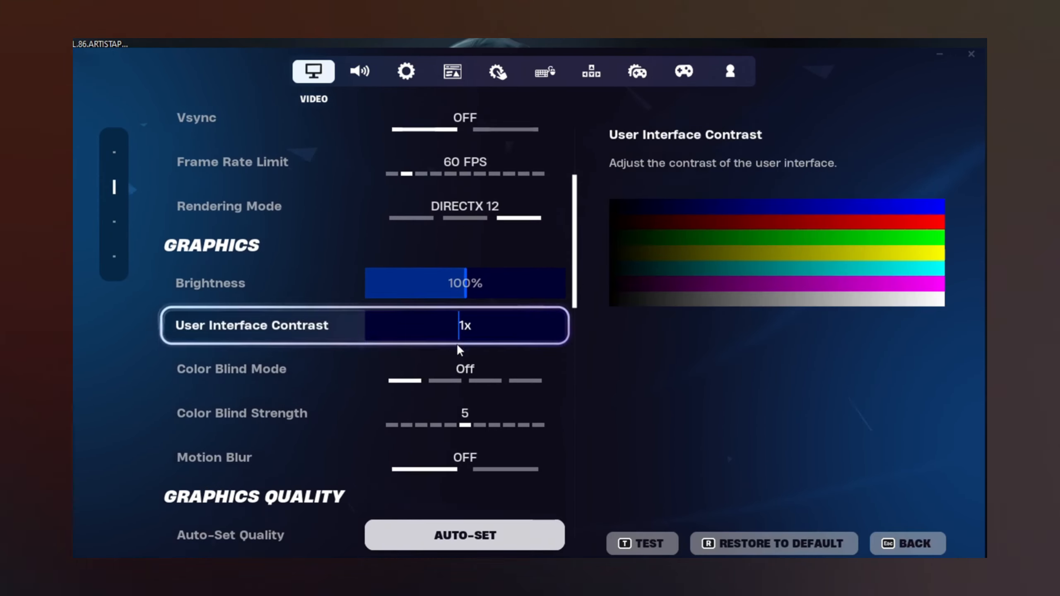
Step: Change the Graphics Quality preset from Epic to Custom, with anti-aliasing off and 3D resolution 73%
scroll("down", 3)
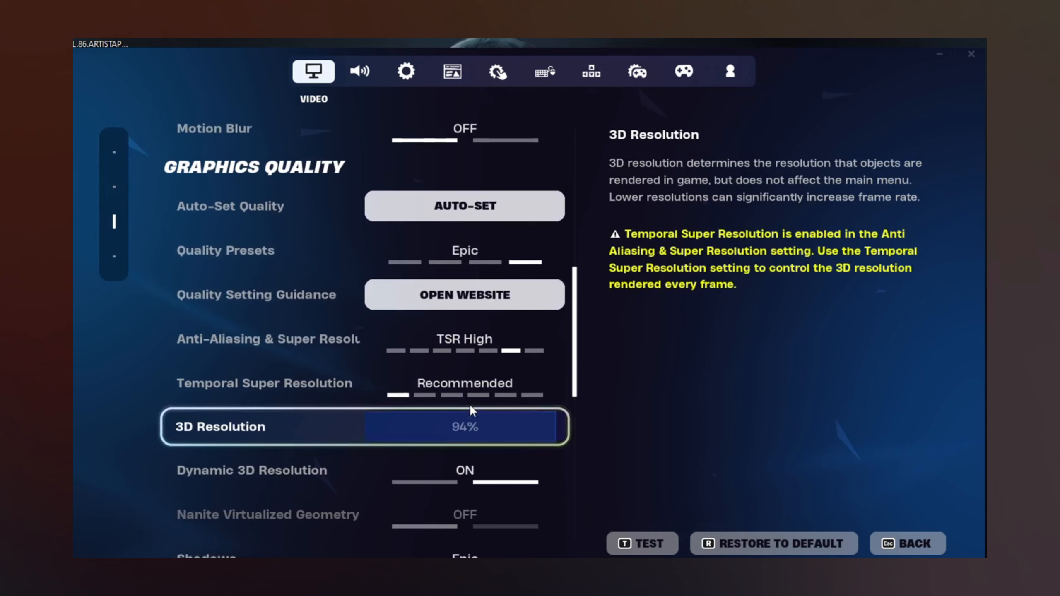
left_click(377, 364)
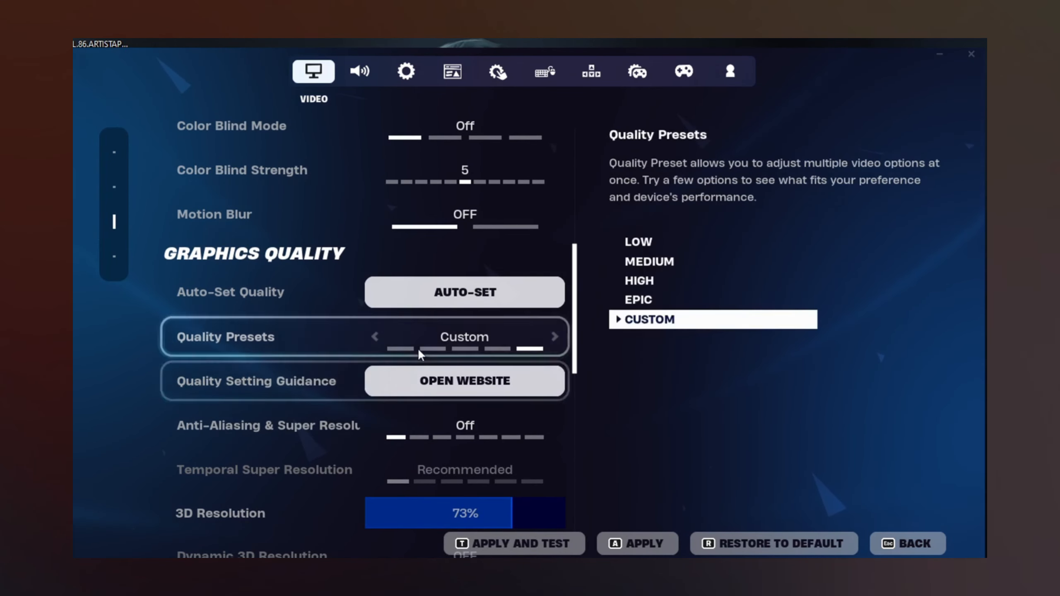
scroll("down", 3)
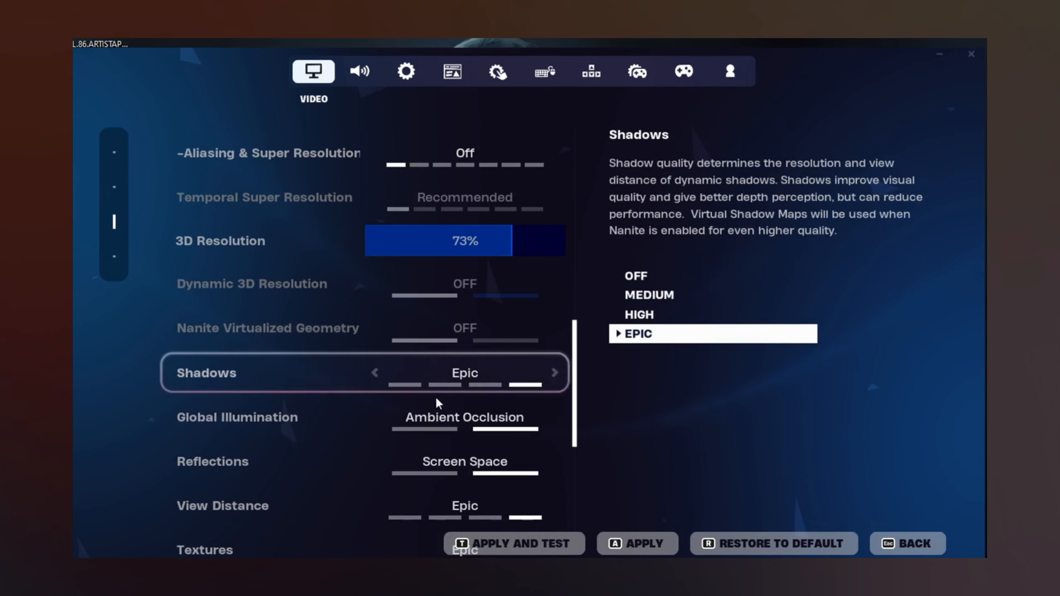